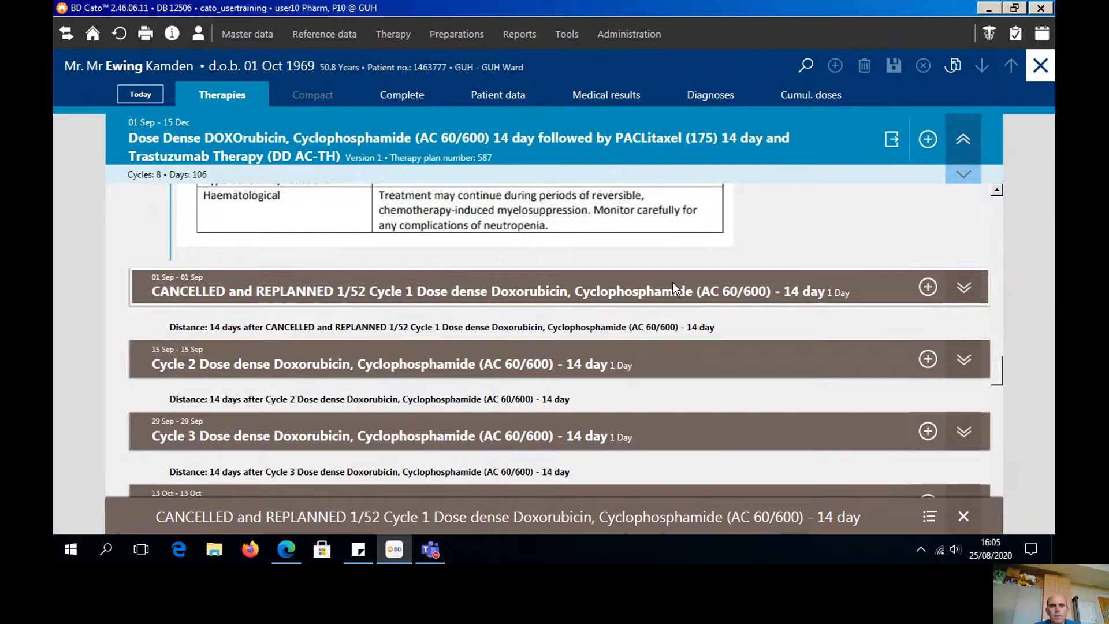
mouse_move(725, 363)
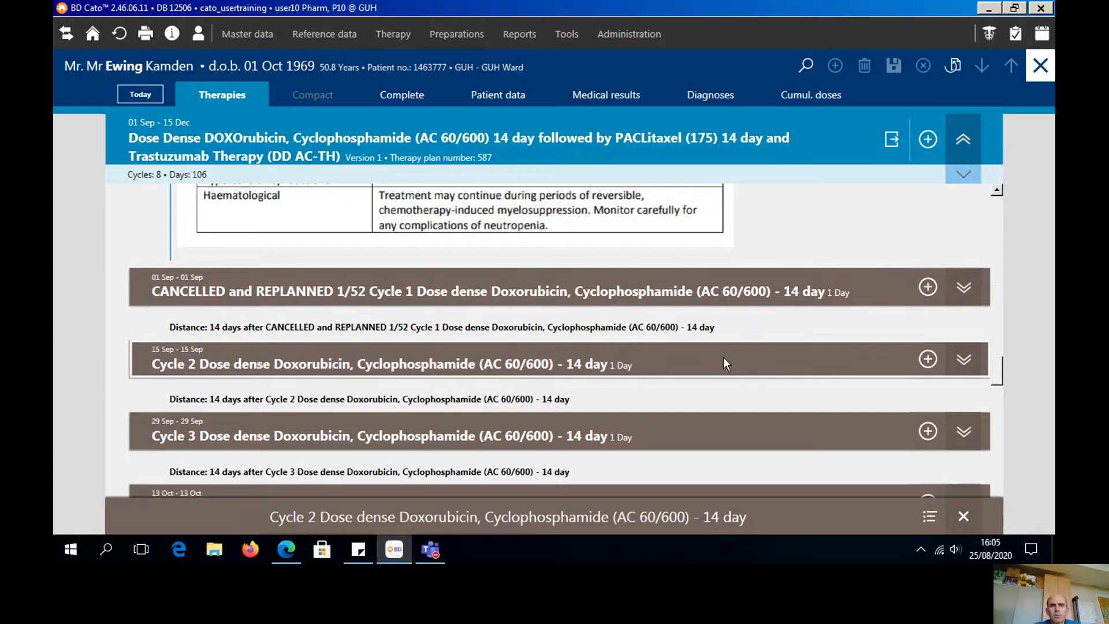
- Open the user icon menu in the BD Cato toolbar
left_click(198, 33)
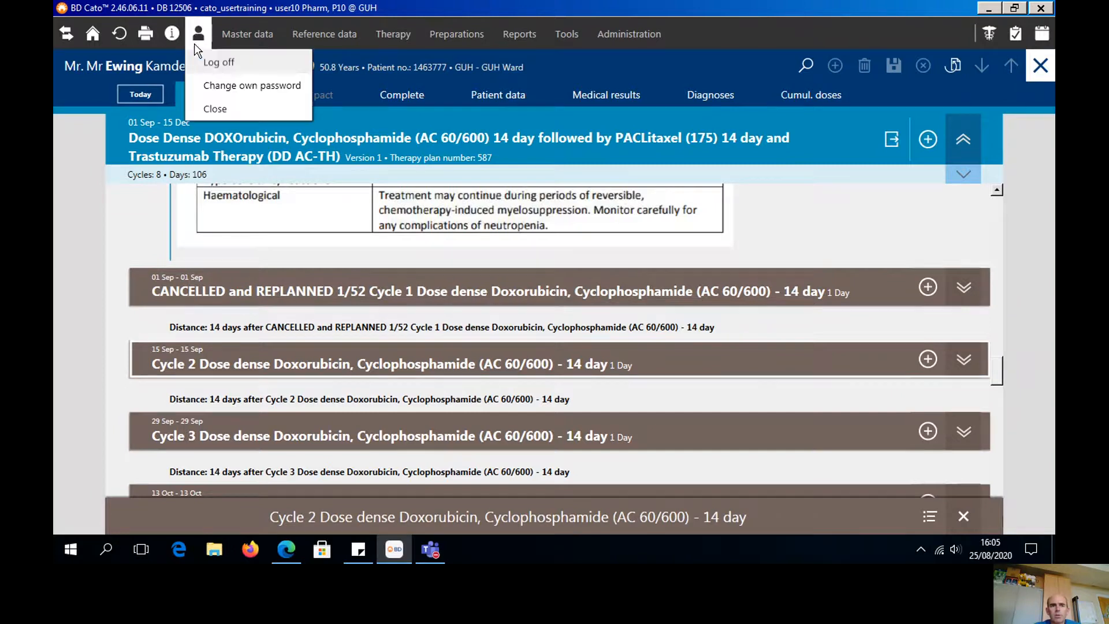
- Log off and sign back in under the 'doctor' user account
left_click(219, 62)
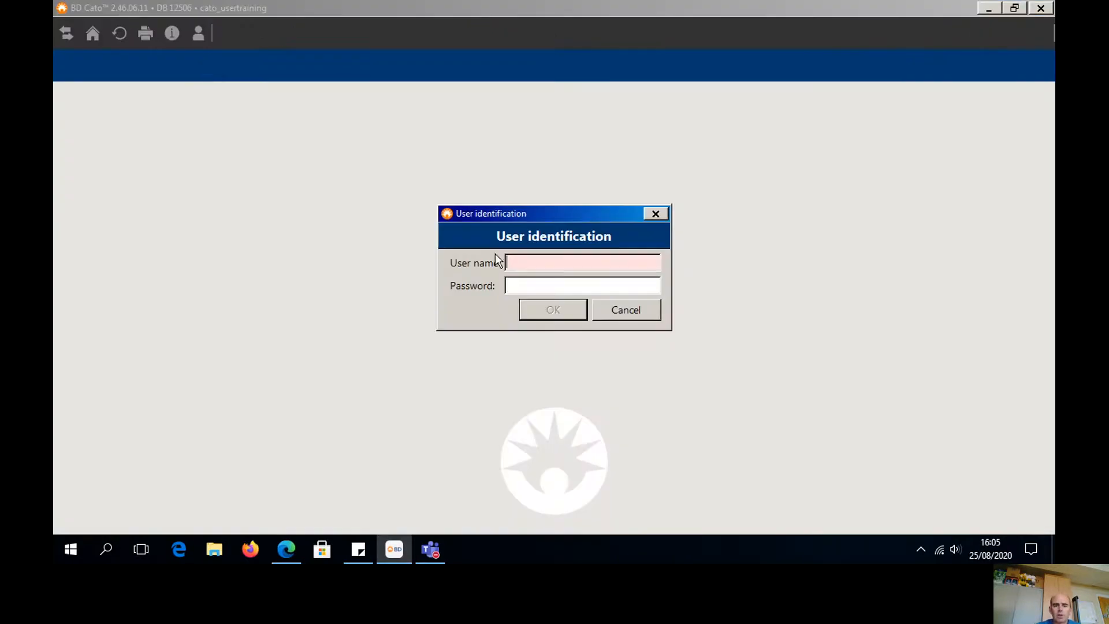
type("doctor10")
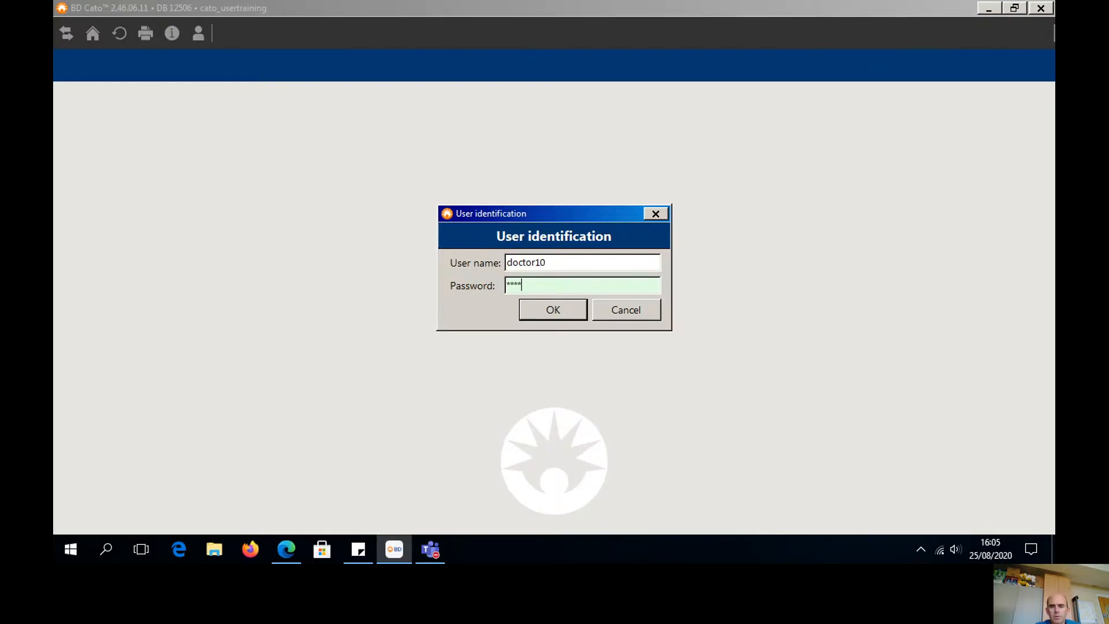
left_click(552, 309)
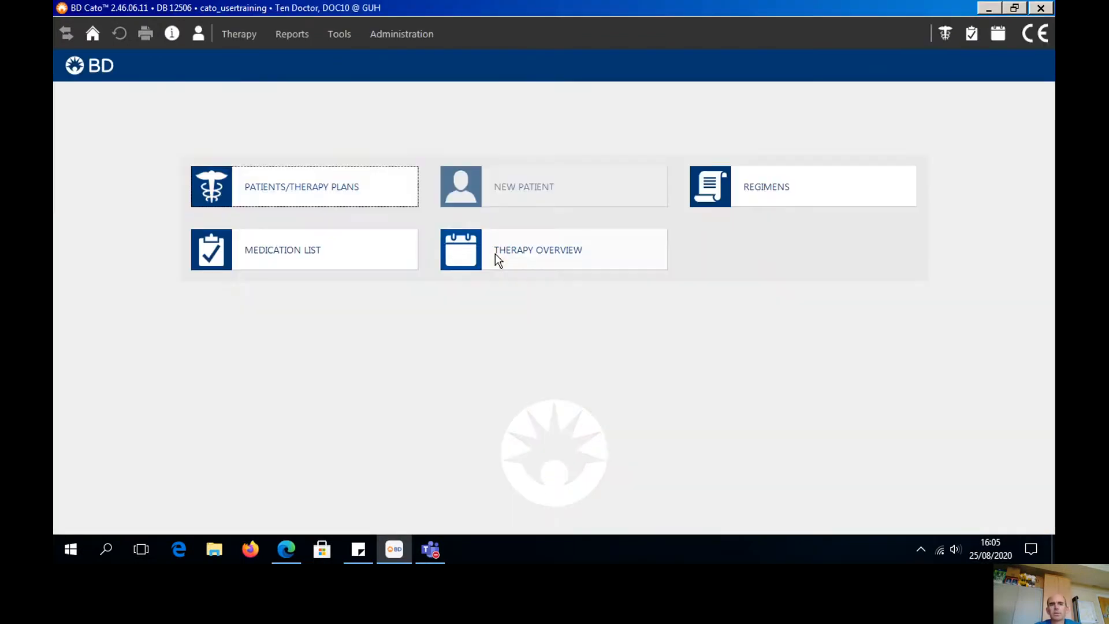
- Reopen the AC-TH therapy plan, collapse cancelled Cycle 1, and scroll to the cycles
left_click(303, 186)
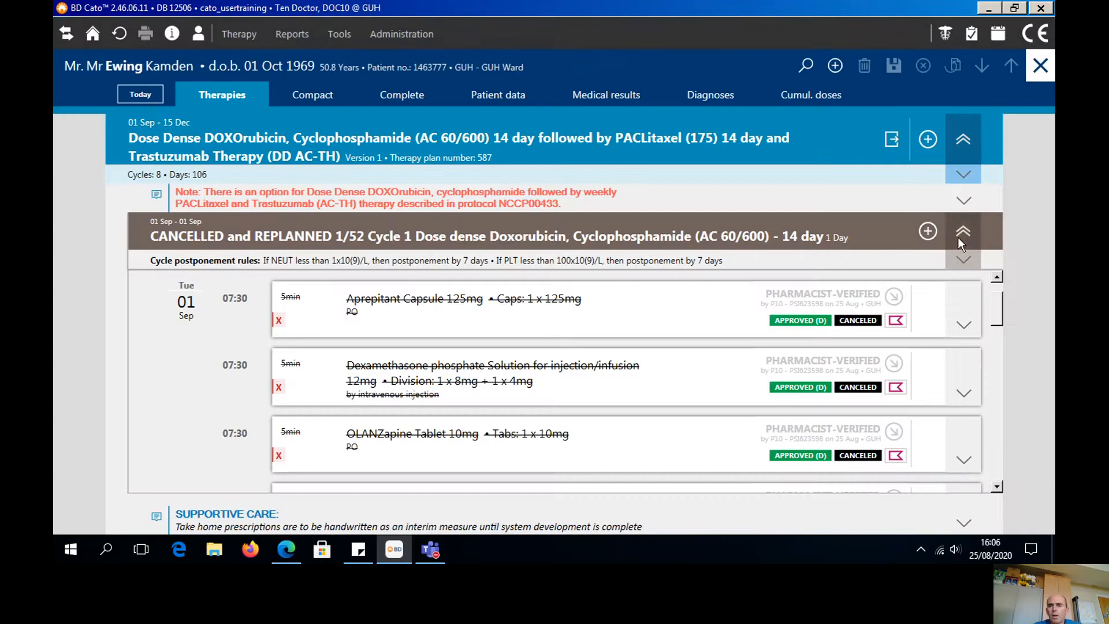
left_click(962, 231)
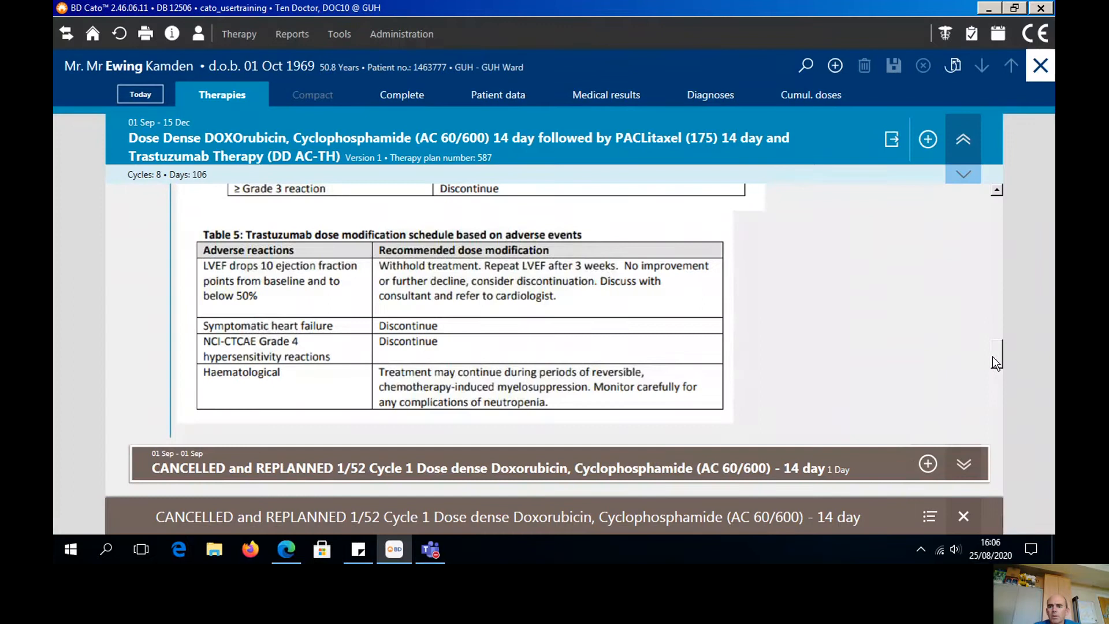
scroll("down", 3)
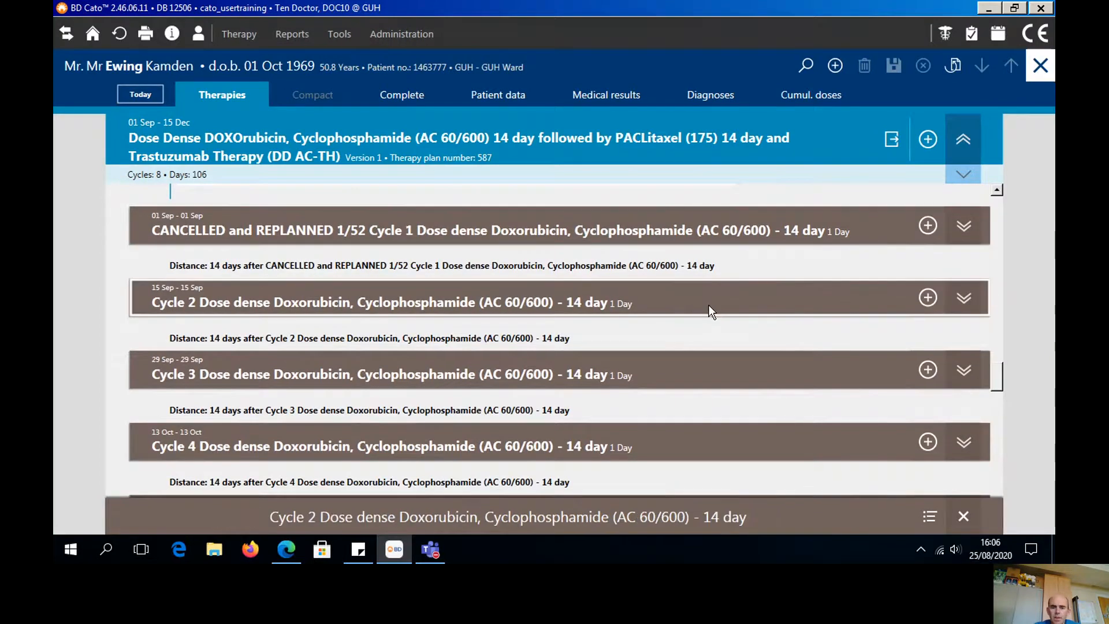
- Copy Cycle 2 and bring up the whole therapy plan's action menu
left_click(927, 139)
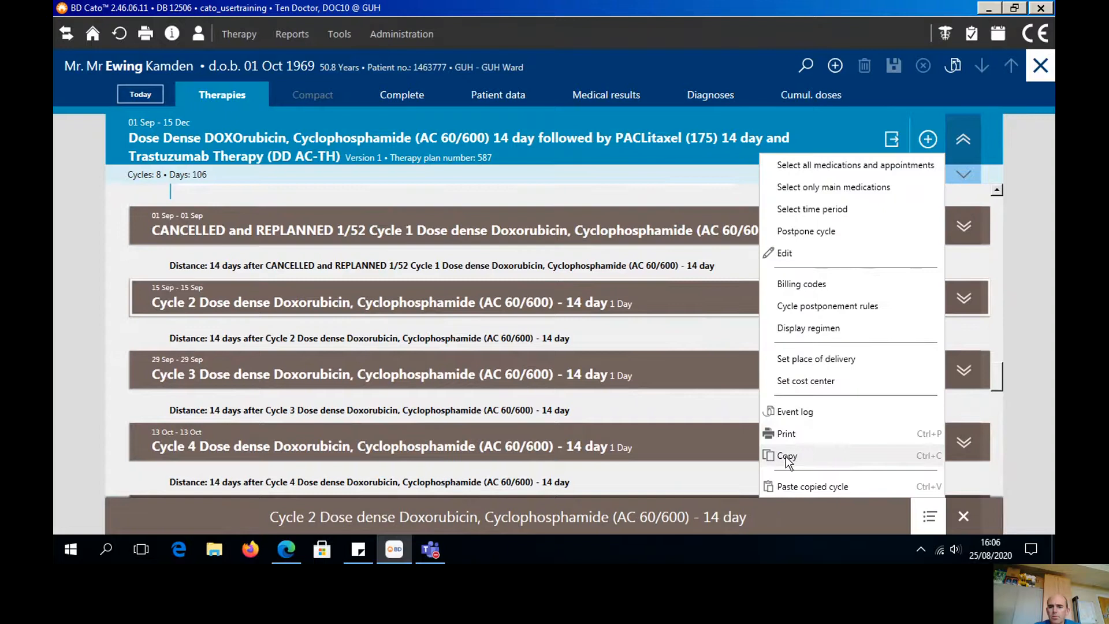
left_click(786, 456)
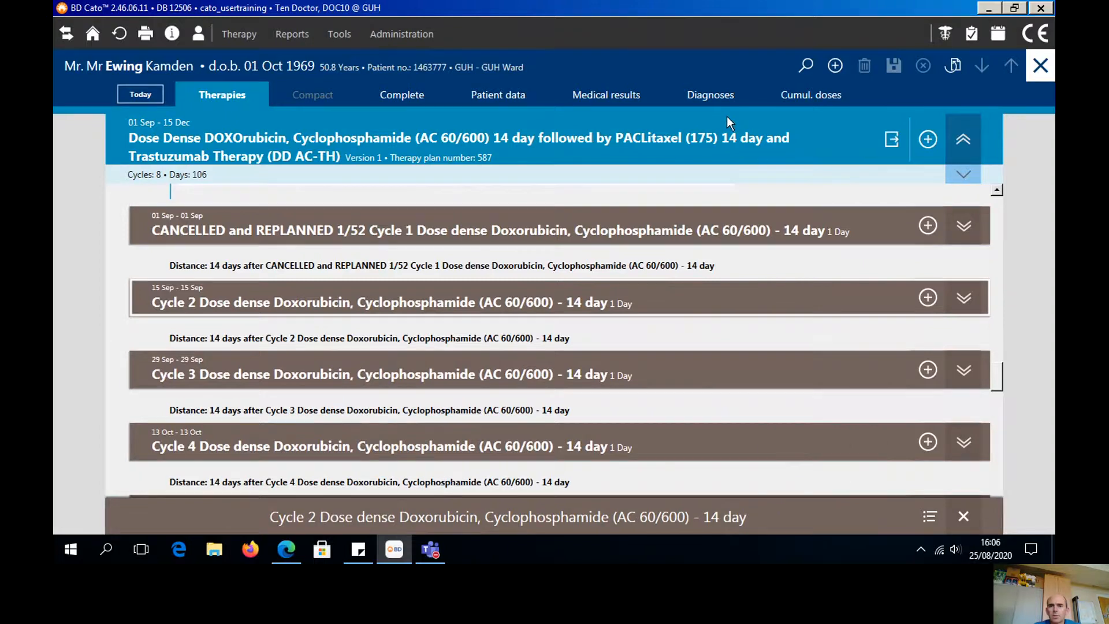
left_click(459, 138)
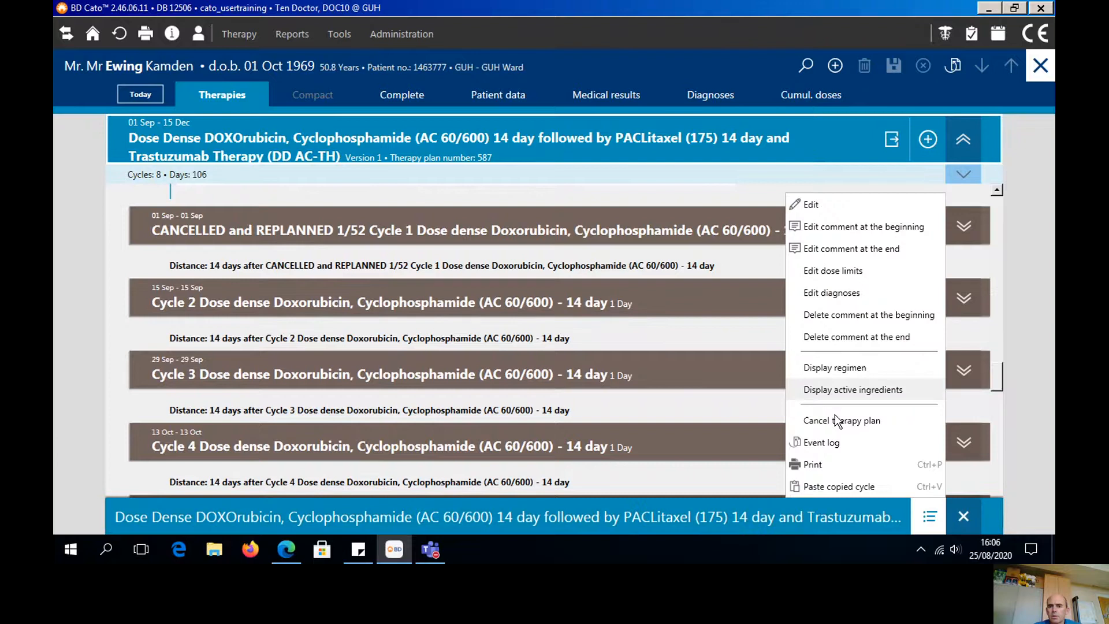
- Paste the copied cycle as 'Cycle 1' starting 02/09/2020, then expand it
left_click(839, 485)
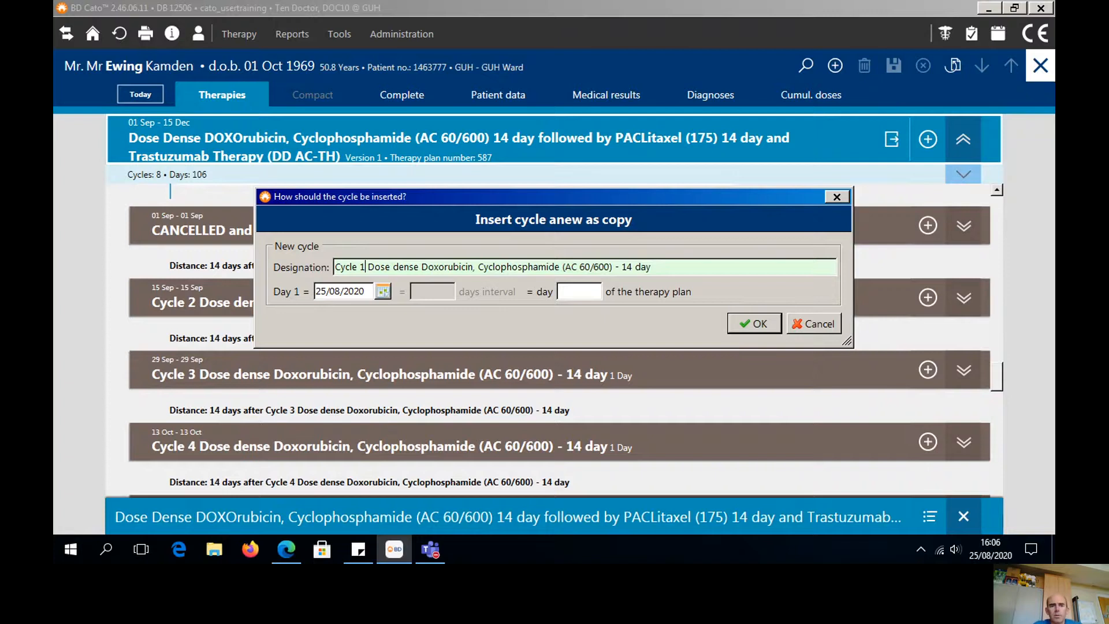
left_click(382, 291)
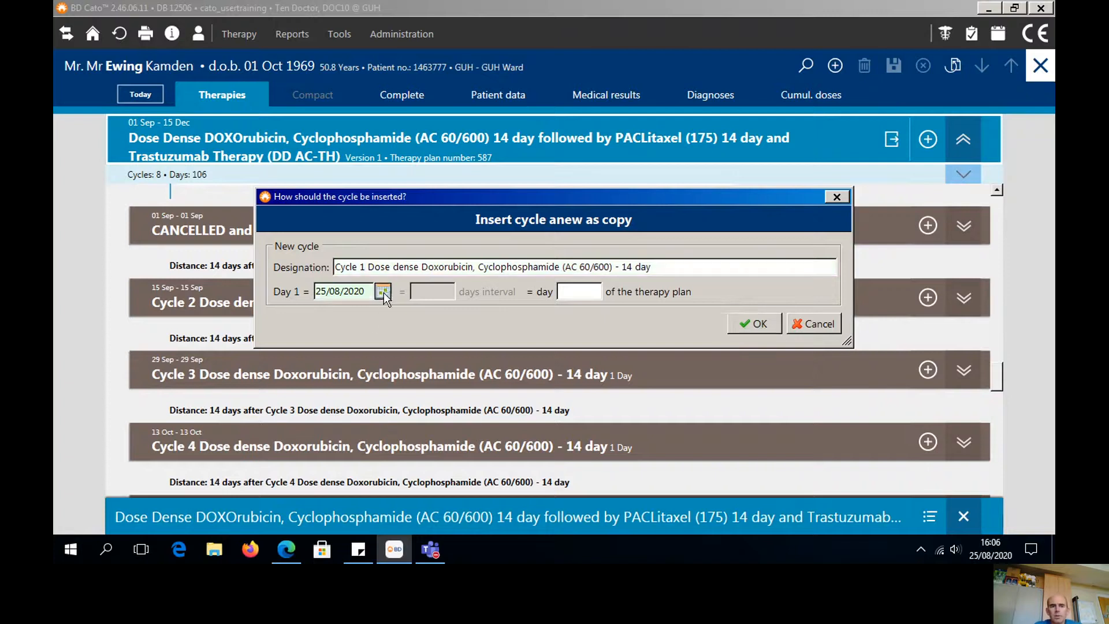
left_click(382, 291)
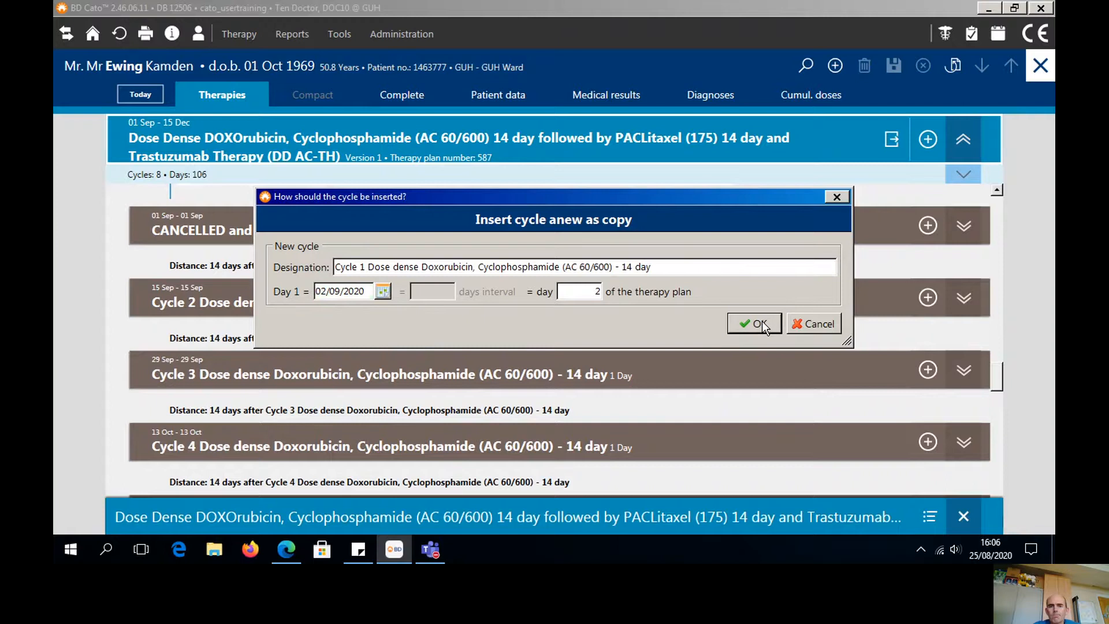
left_click(752, 324)
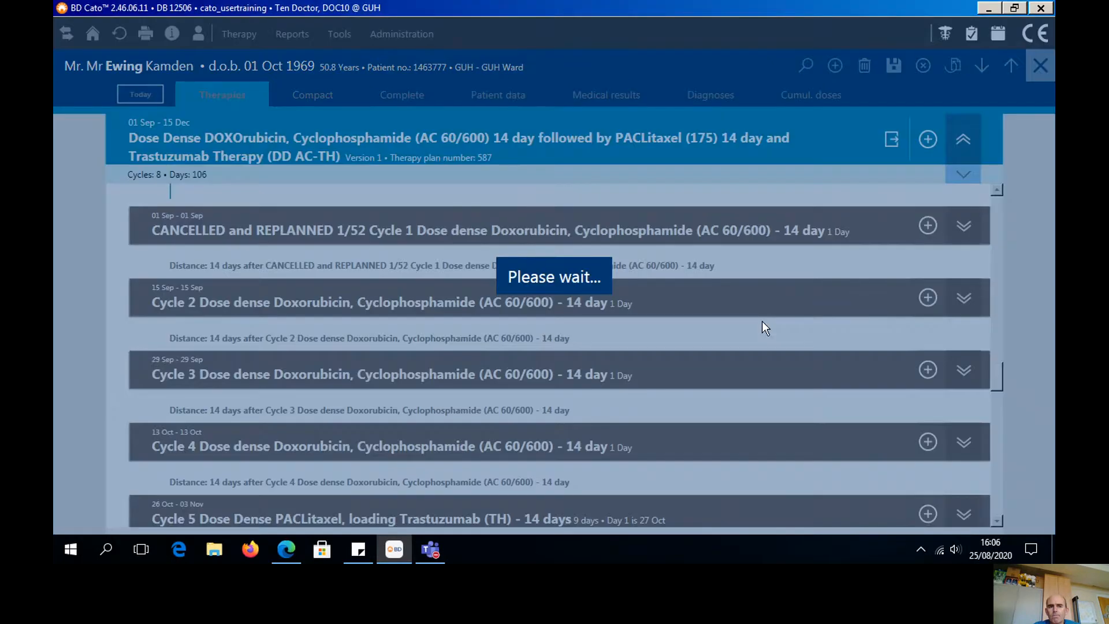
left_click(963, 224)
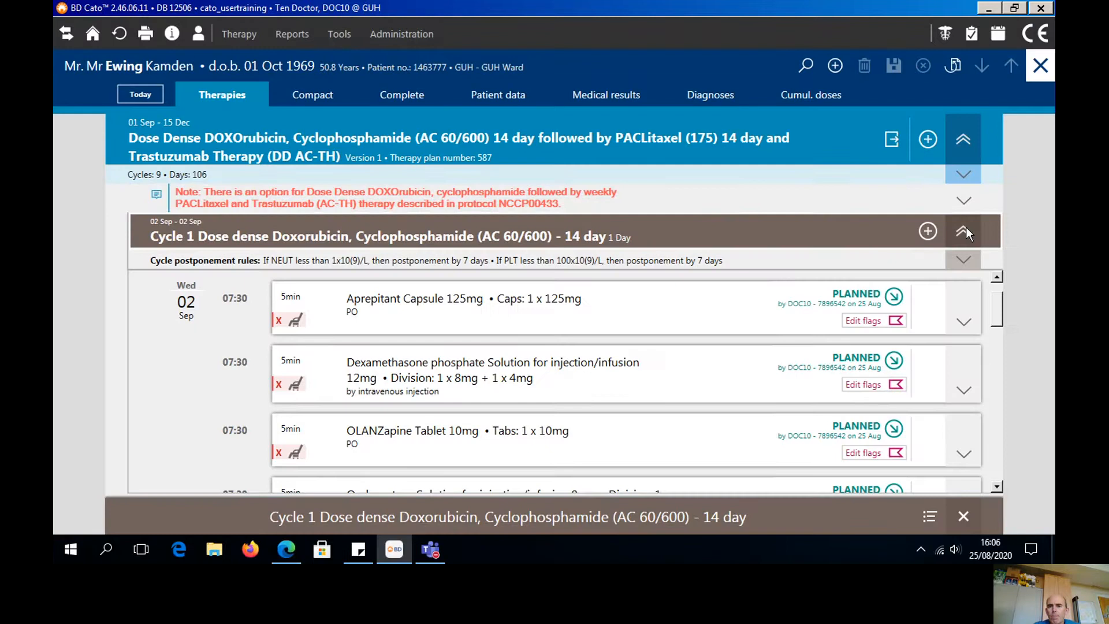
mouse_move(1002, 309)
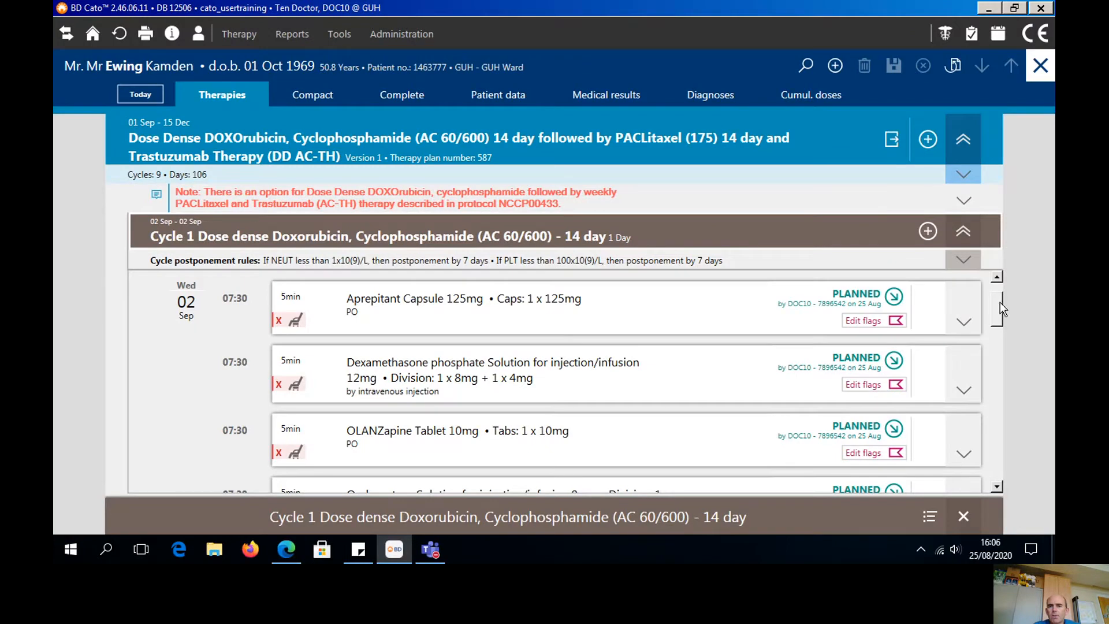
- Review Cycle 1's 02 Sep medications, then collapse Cycle 1
scroll("down", 3)
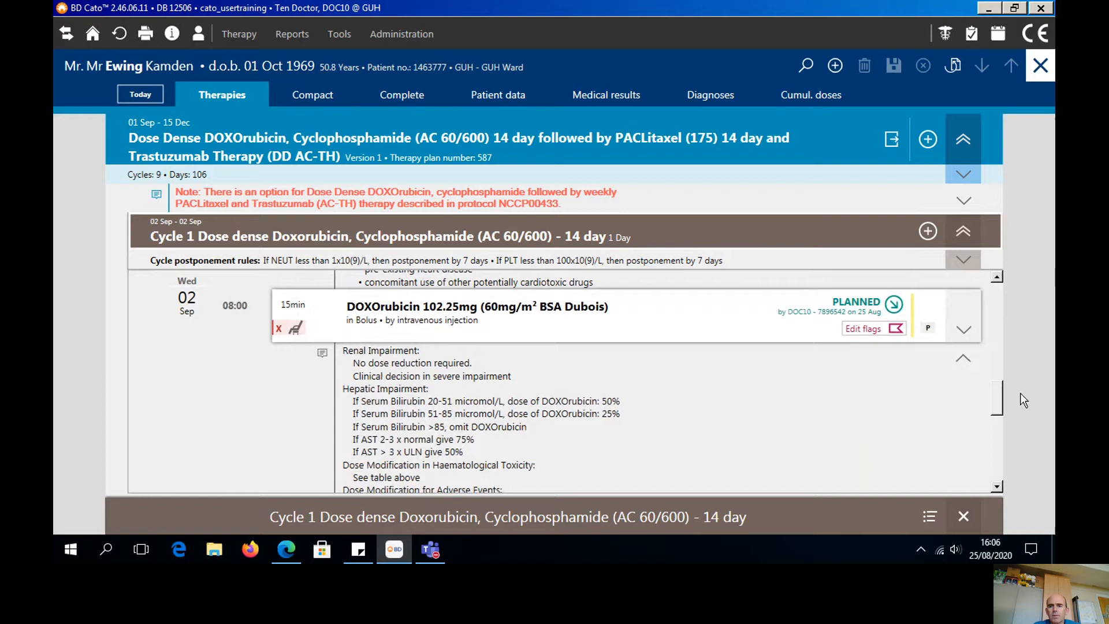
scroll("down", 3)
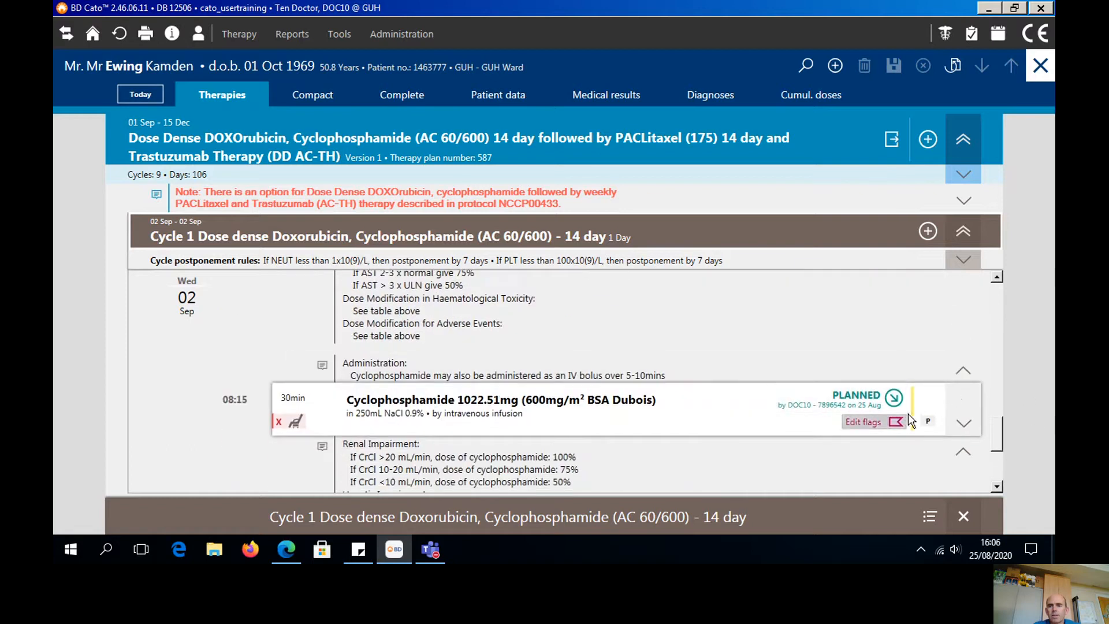
left_click(894, 422)
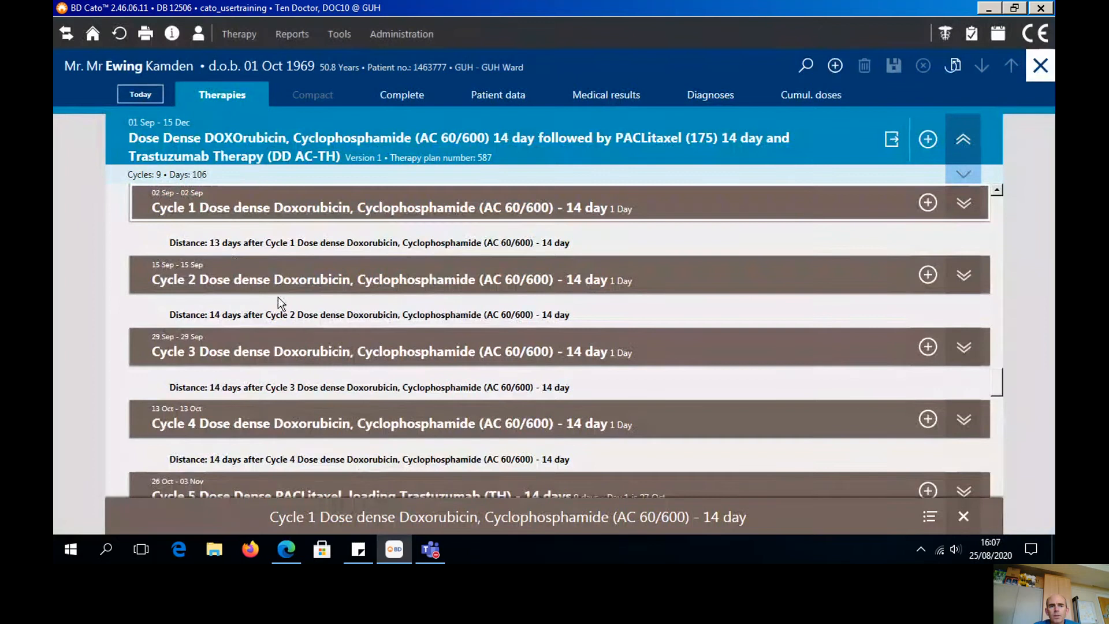
mouse_move(179, 274)
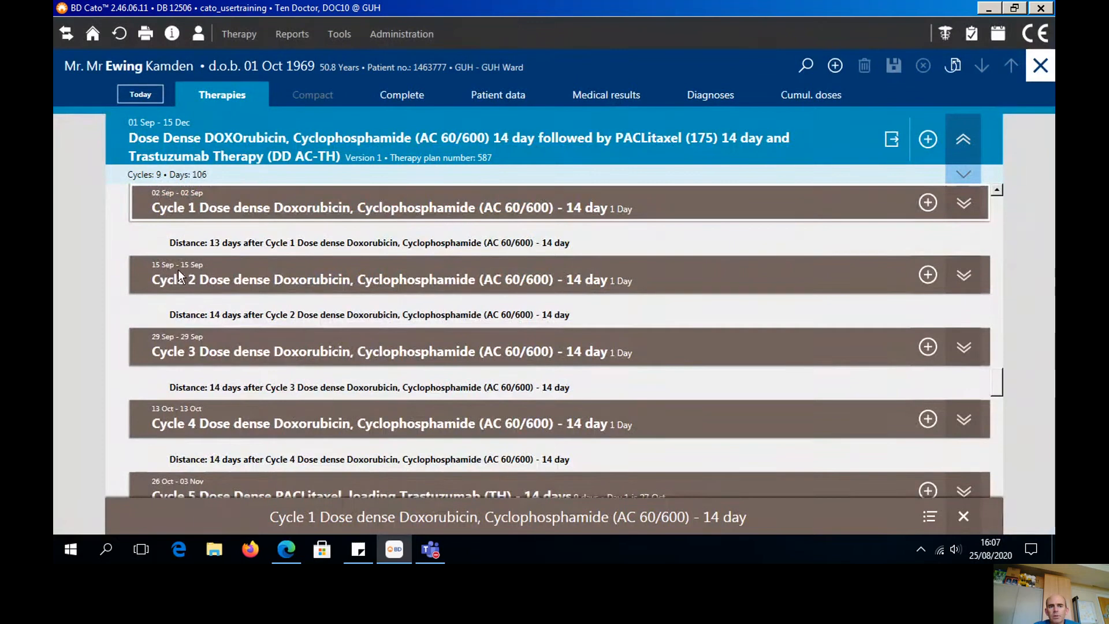
- Postpone Cycle 2 by one day to 16 September 2020
left_click(382, 279)
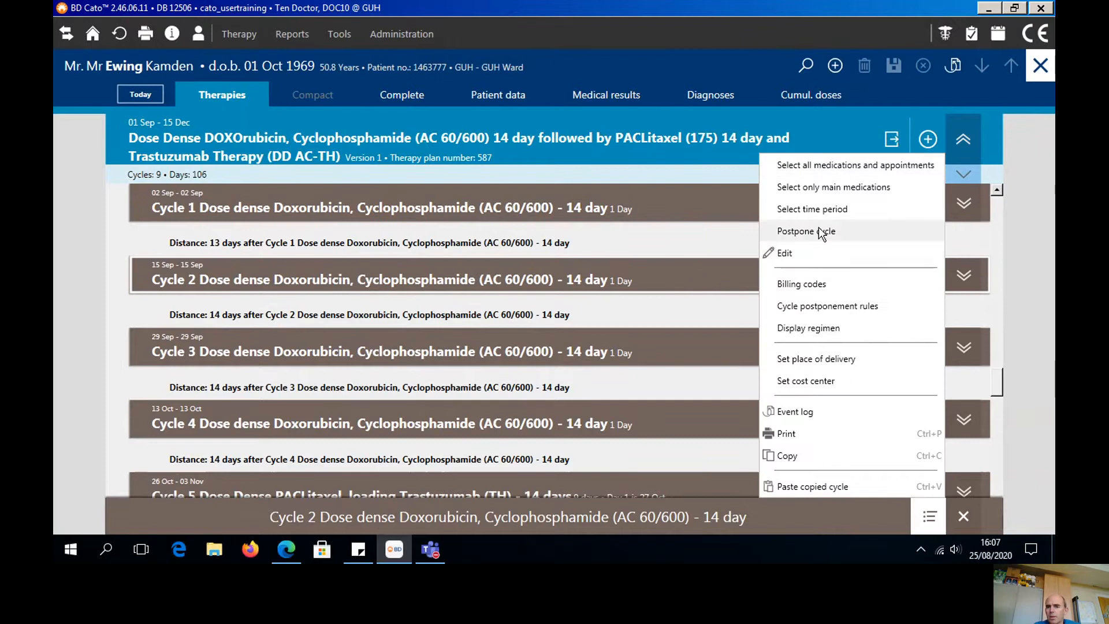
left_click(806, 230)
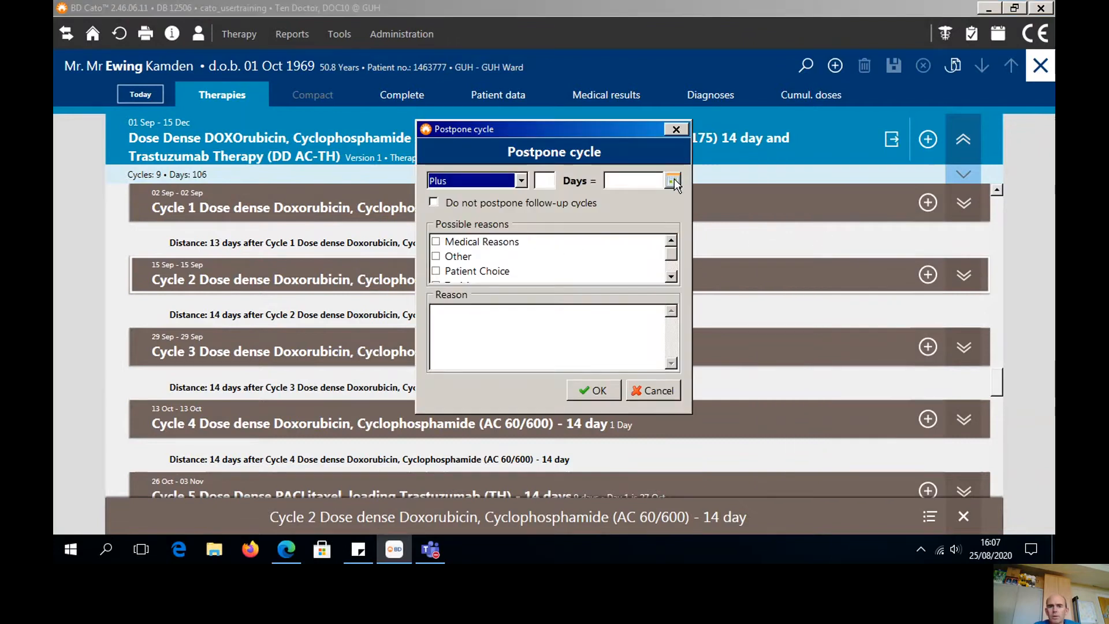
left_click(671, 180)
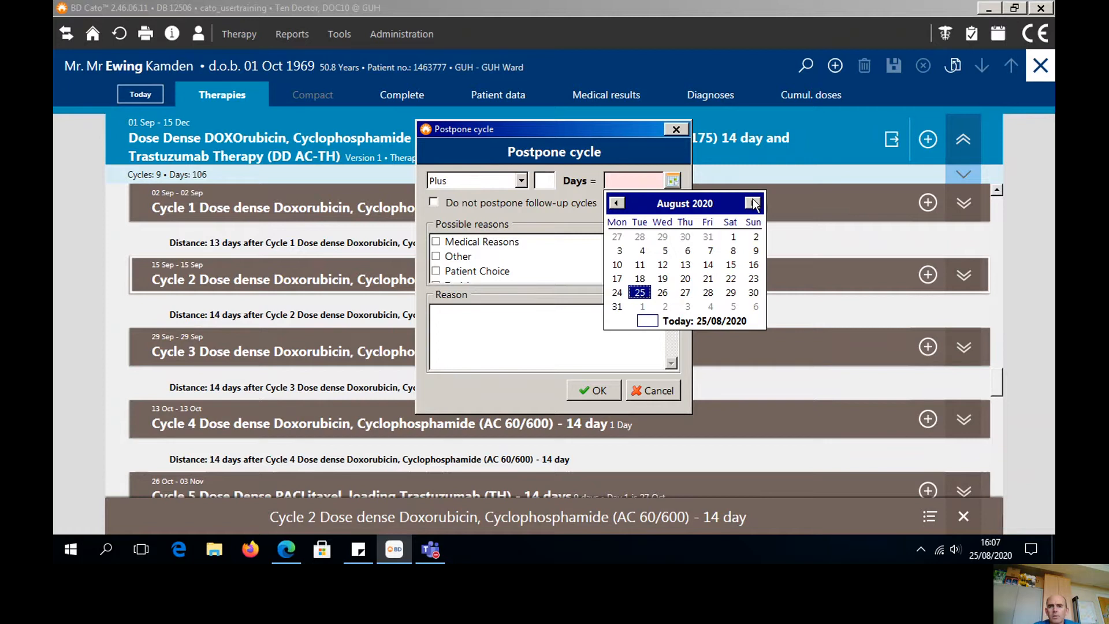
left_click(753, 202)
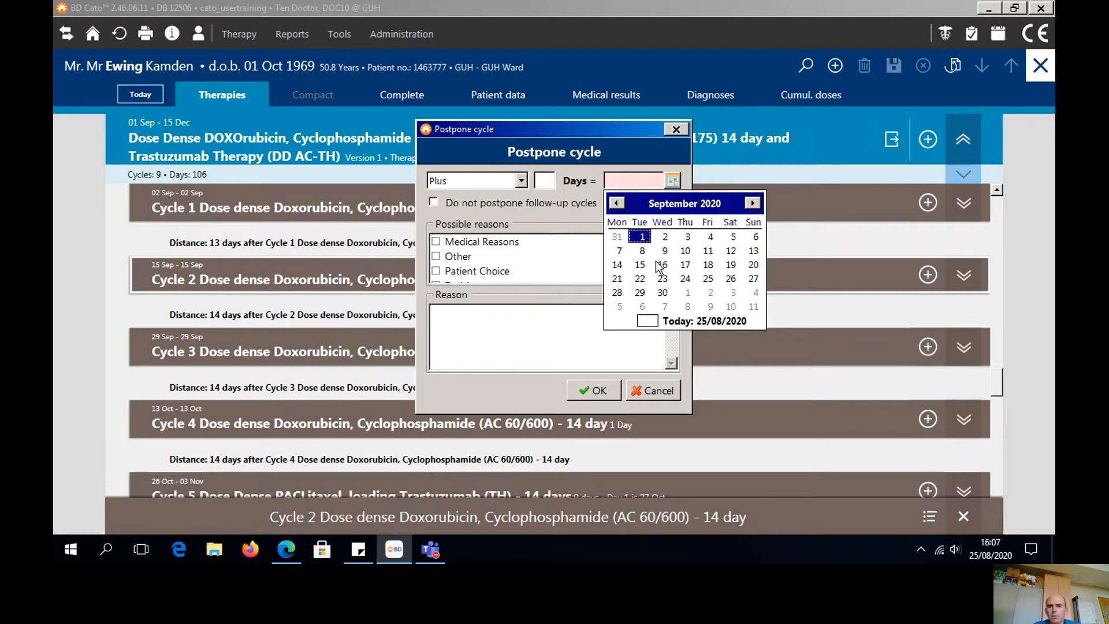
left_click(660, 265)
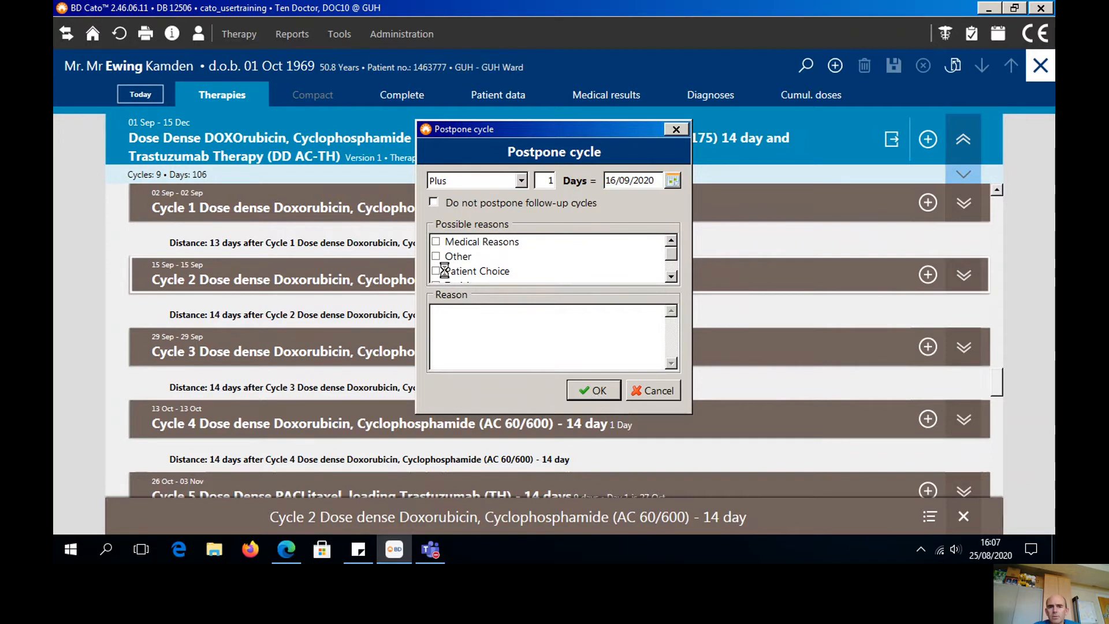
left_click(593, 390)
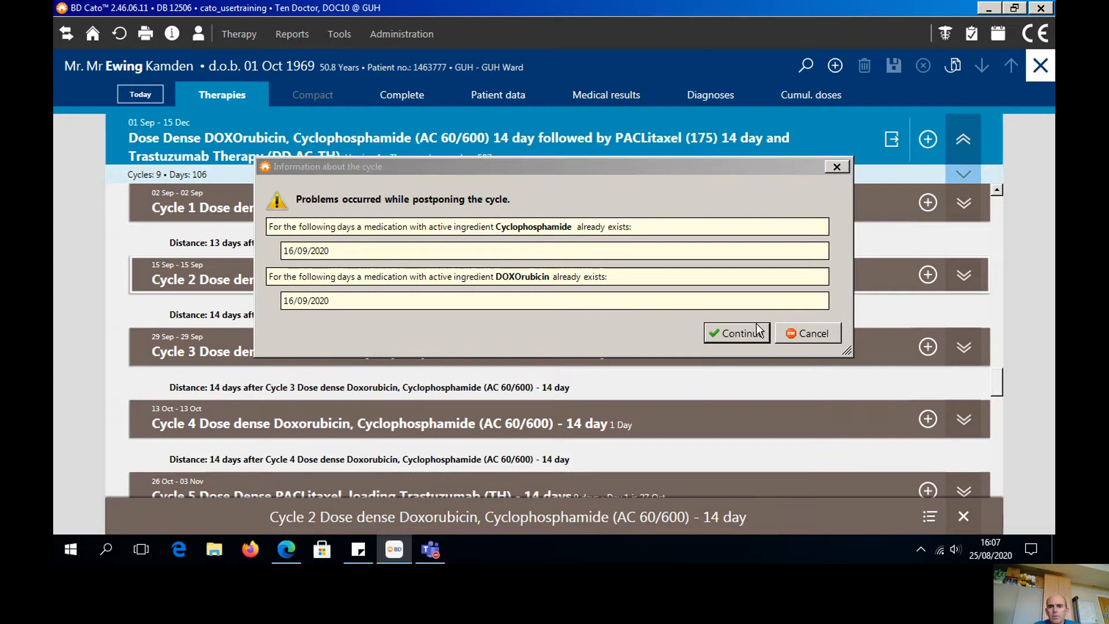
- Continue past the medication clash warning so Cycle 2 moves to 16 Sep
left_click(735, 333)
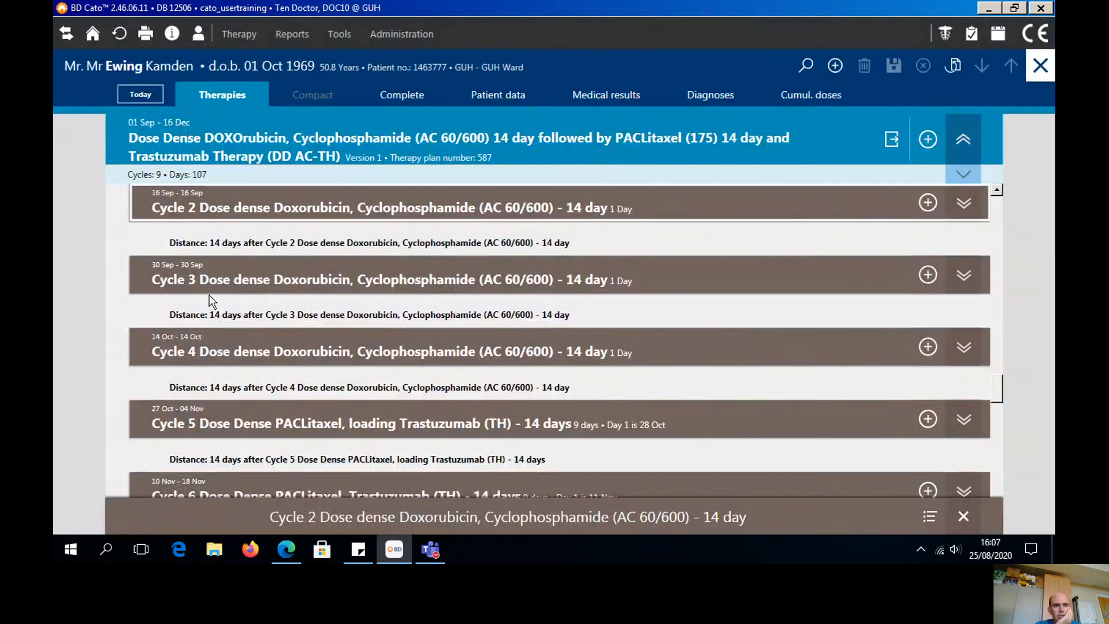
mouse_move(427, 237)
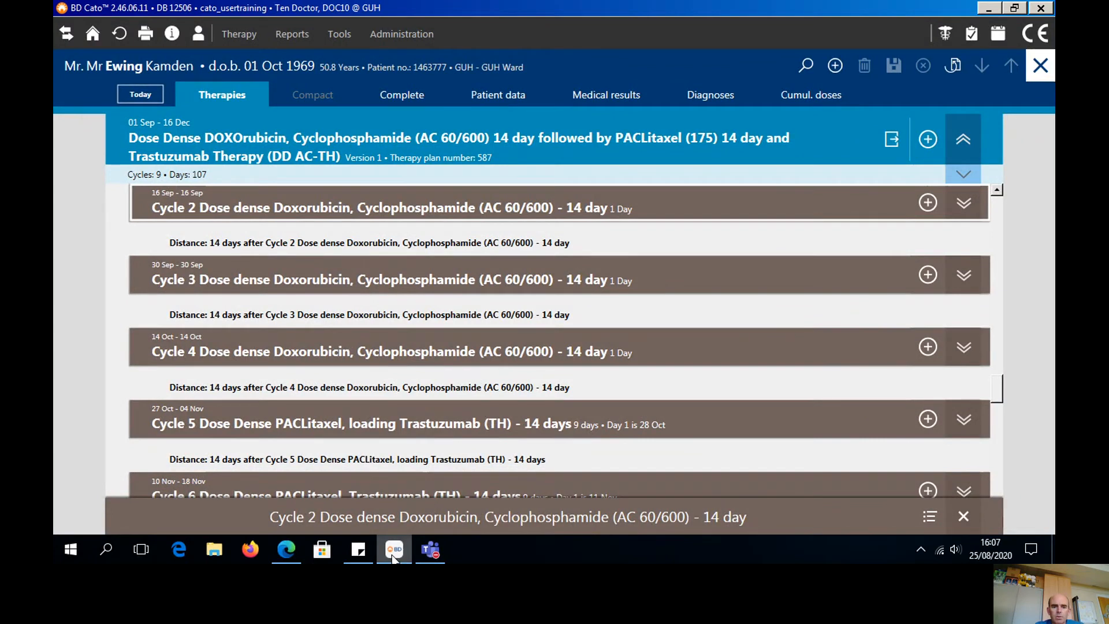
- Minimise BD Cato, switch to the Teams meeting, and show its More actions options
left_click(393, 549)
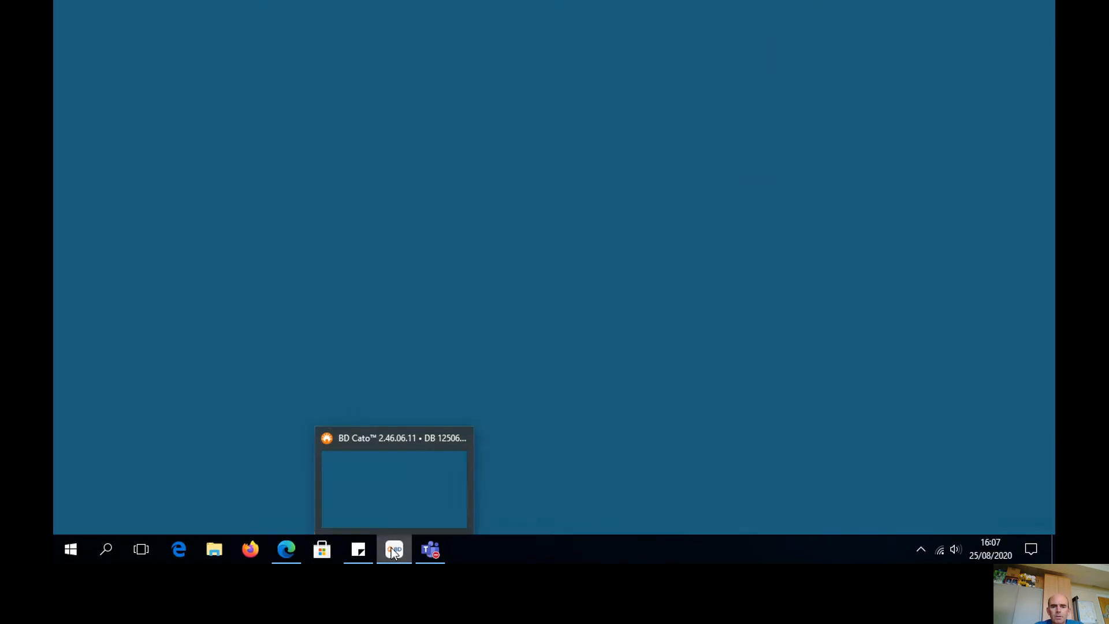
left_click(430, 548)
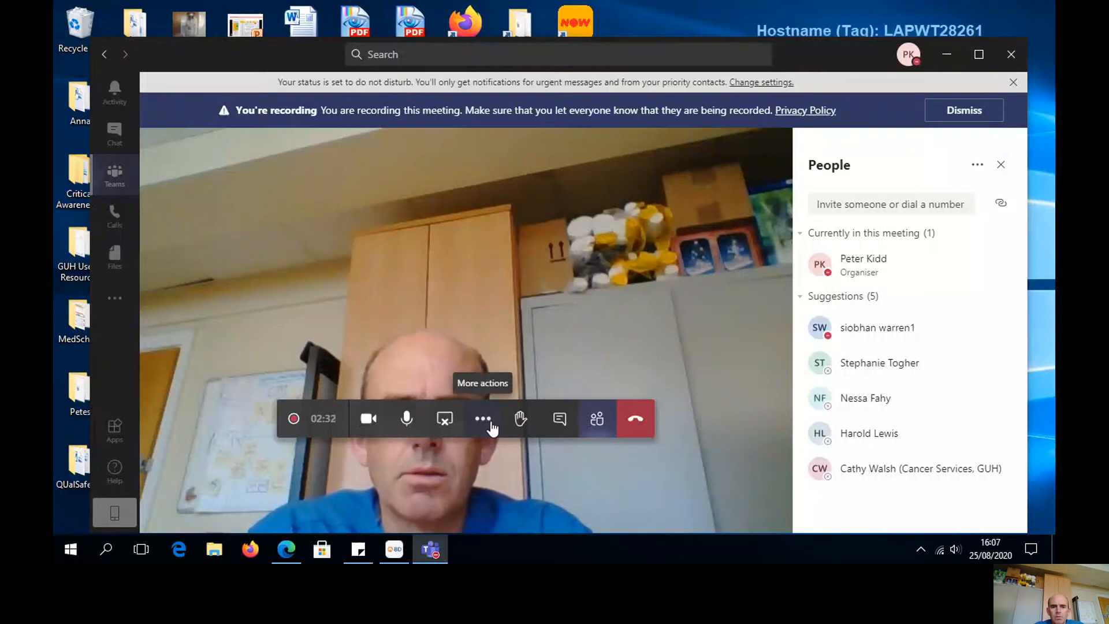
left_click(483, 418)
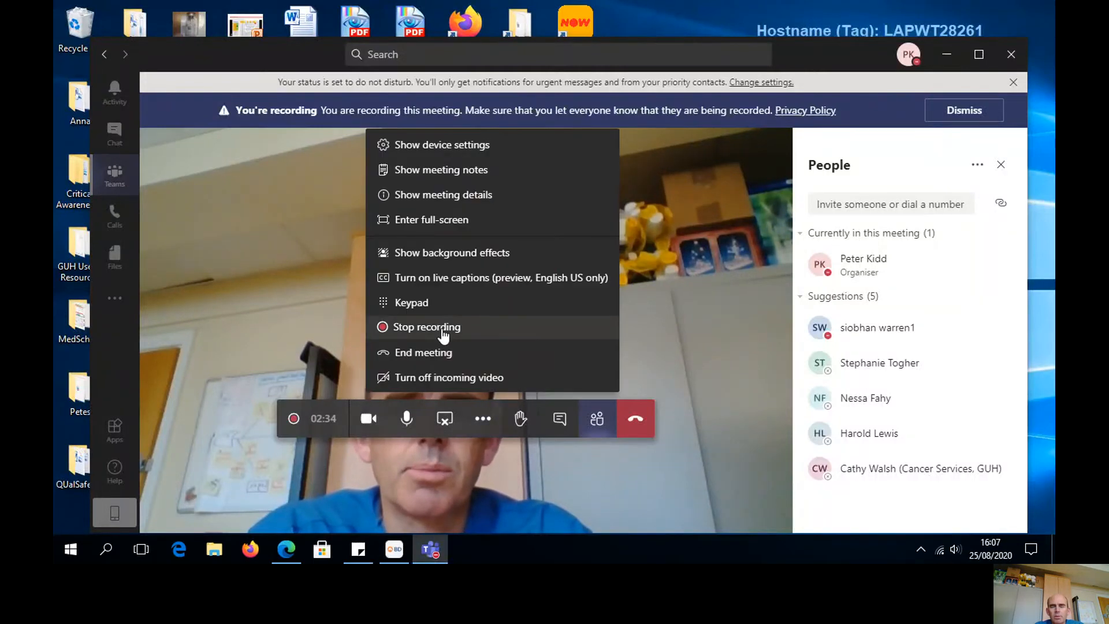